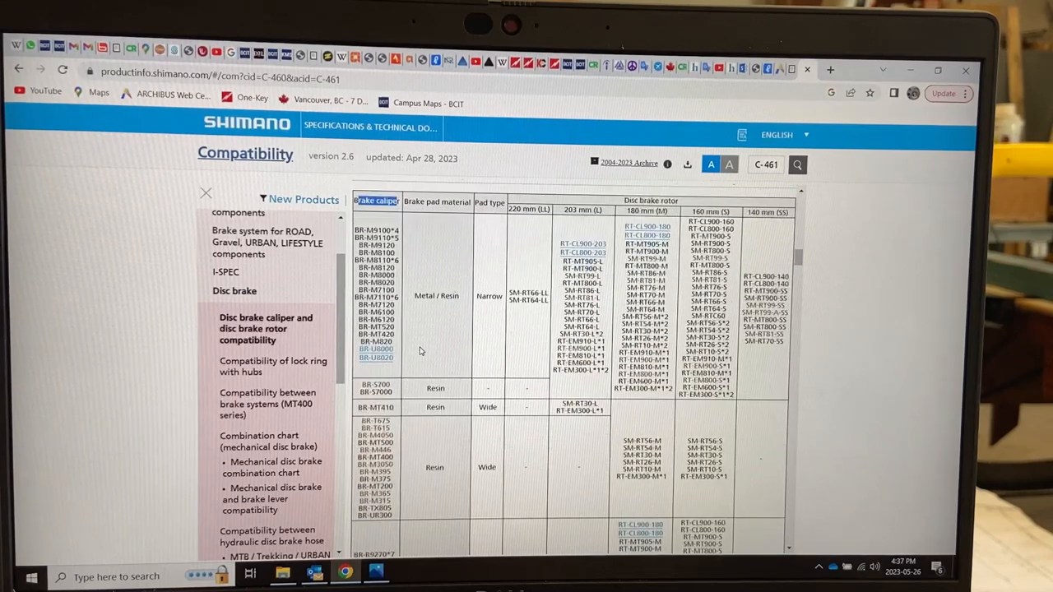
# - Scroll the caliper–rotor chart to the BR-R8070 group and highlight its Resin pad material
pyautogui.scroll(-3)
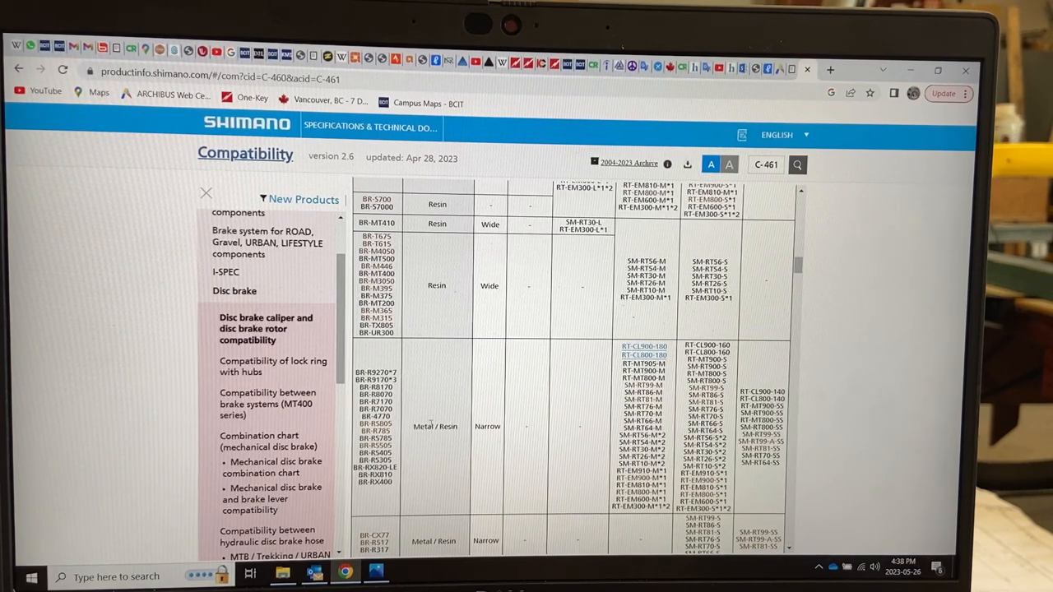
pyautogui.doubleClick(448, 426)
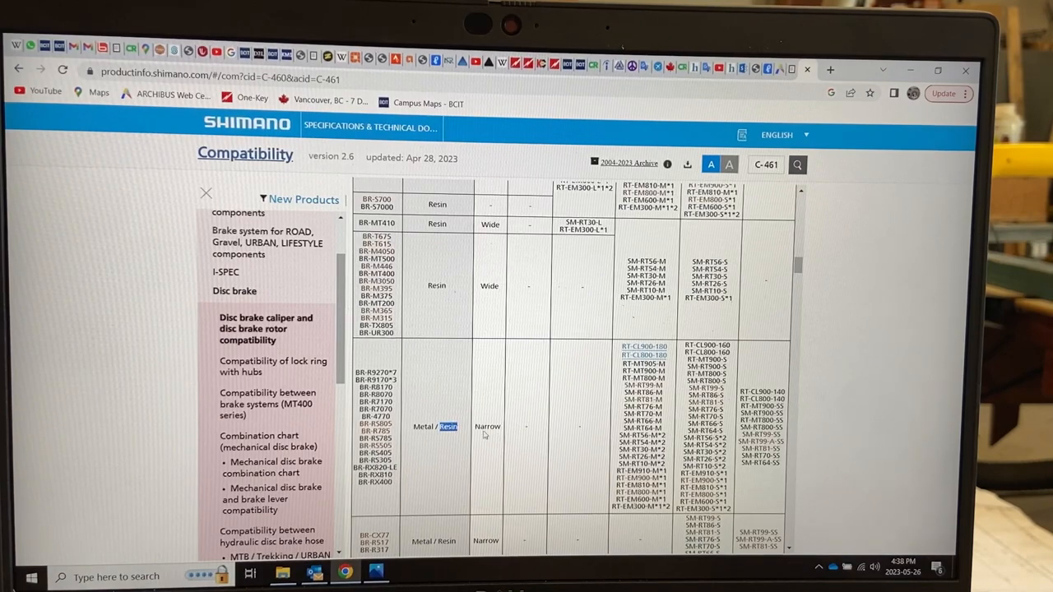
pyautogui.doubleClick(485, 426)
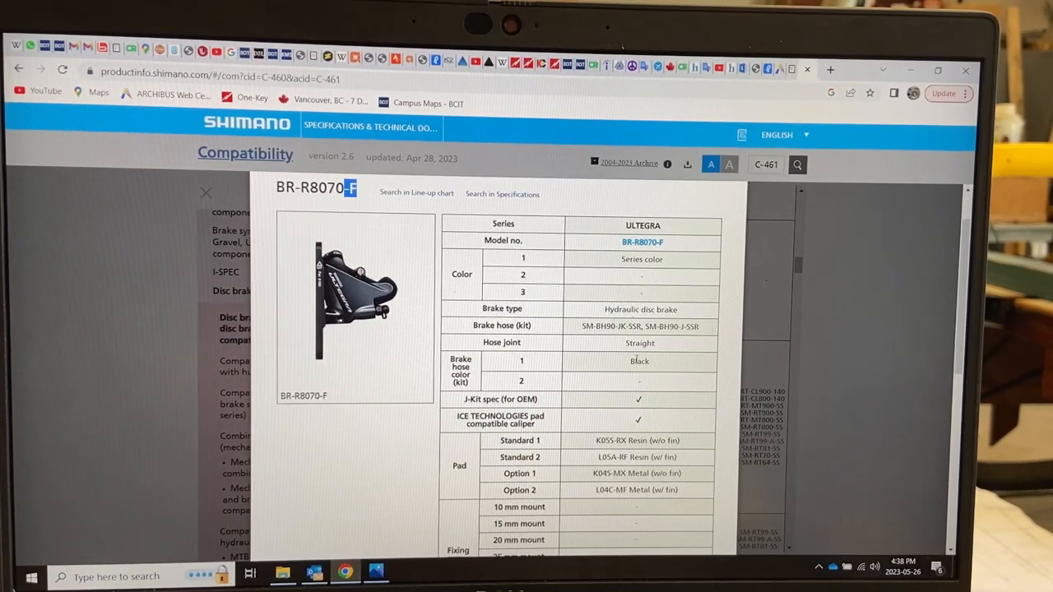
# - Bring up the BR-R8070-F caliper details and highlight the L05A-RF standard pad model
pyautogui.scroll(-3)
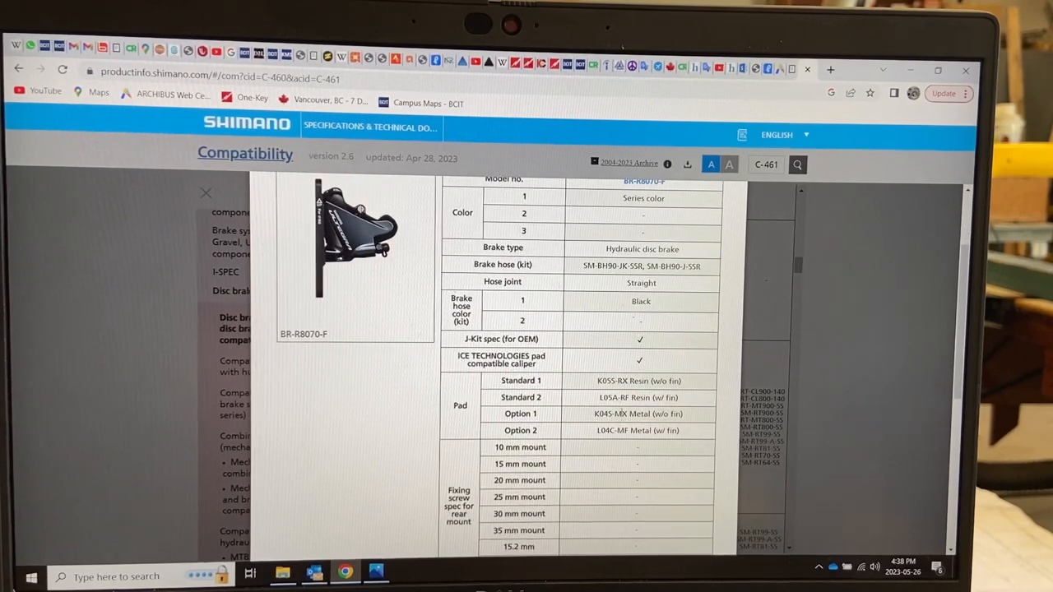
pyautogui.doubleClick(668, 382)
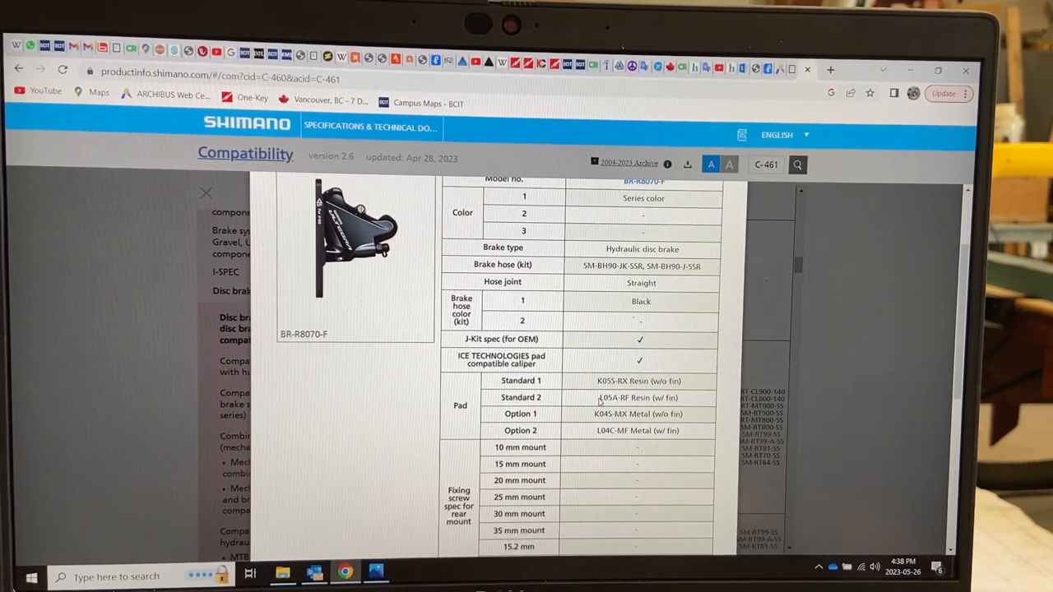
pyautogui.doubleClick(609, 397)
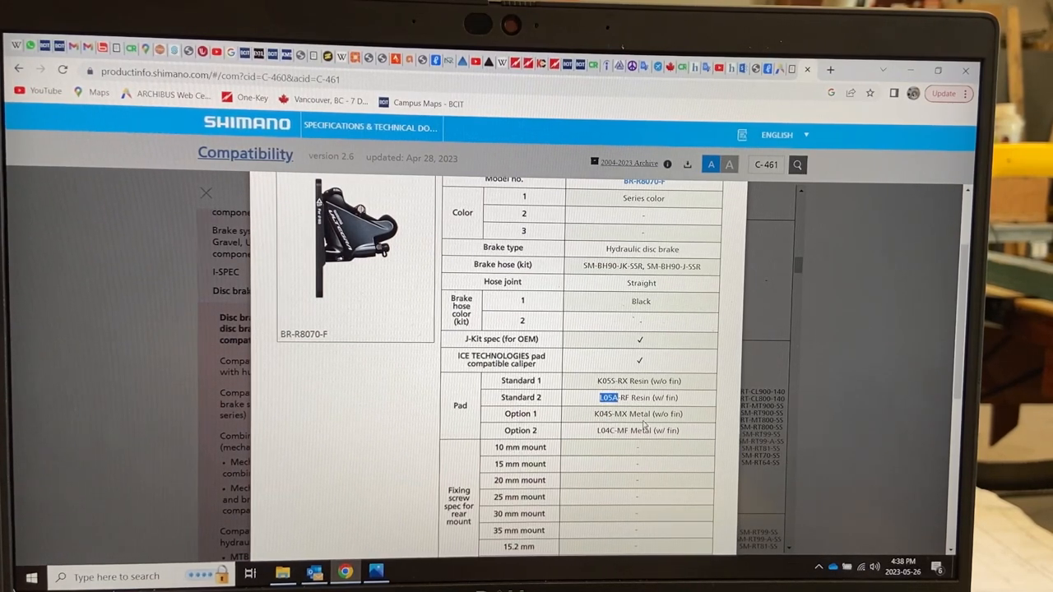
# - Scroll the popup down and launch the full specifications search for BR-R8070
pyautogui.scroll(-3)
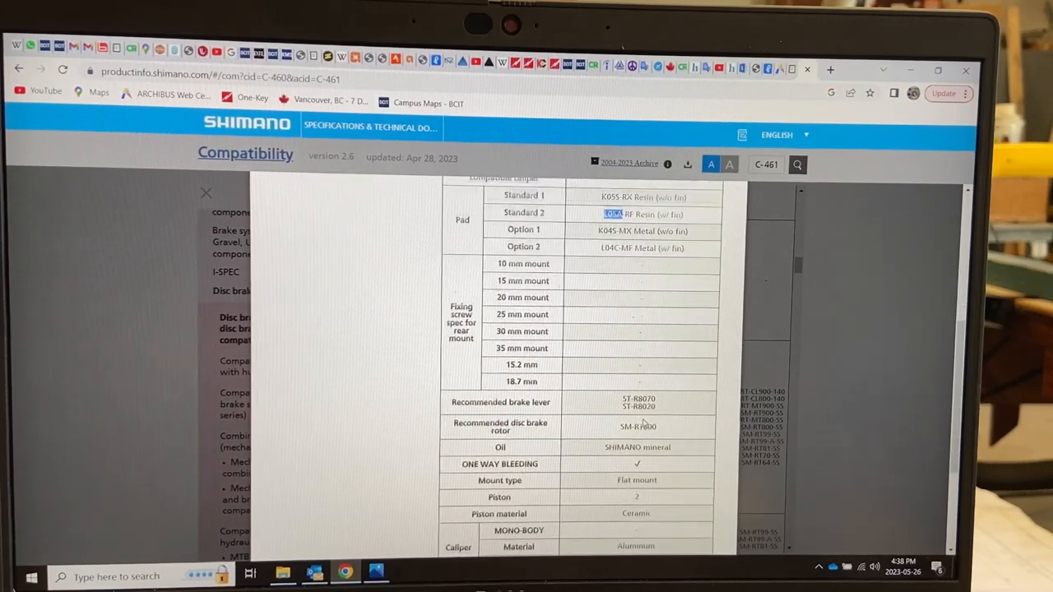
pyautogui.scroll(-3)
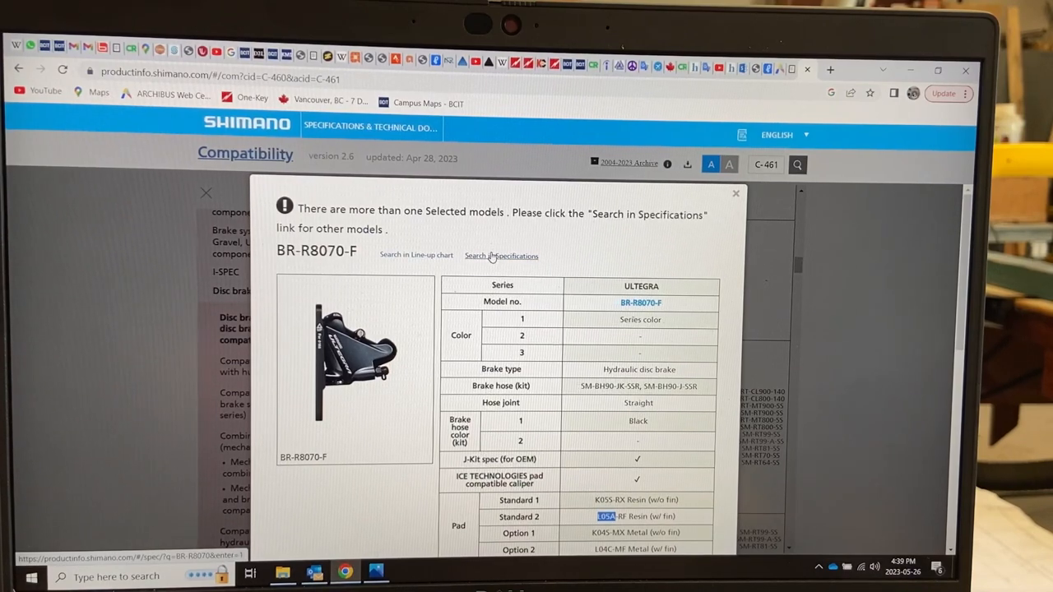
pyautogui.click(500, 257)
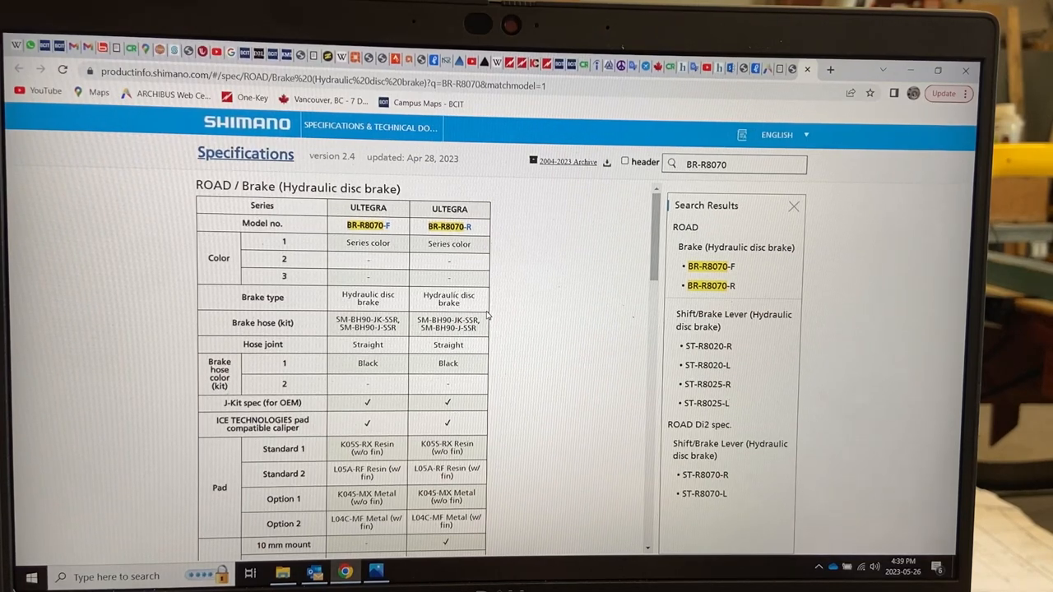
pyautogui.moveTo(506, 313)
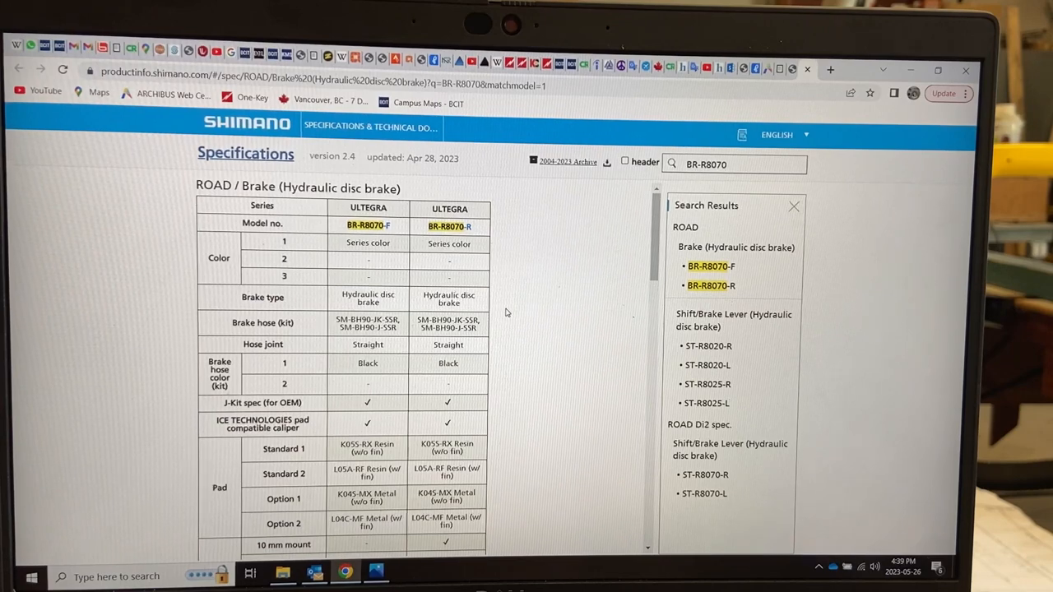
# - Scroll through the BR-R8070-F and BR-R8070-R specification results table and back
pyautogui.scroll(-3)
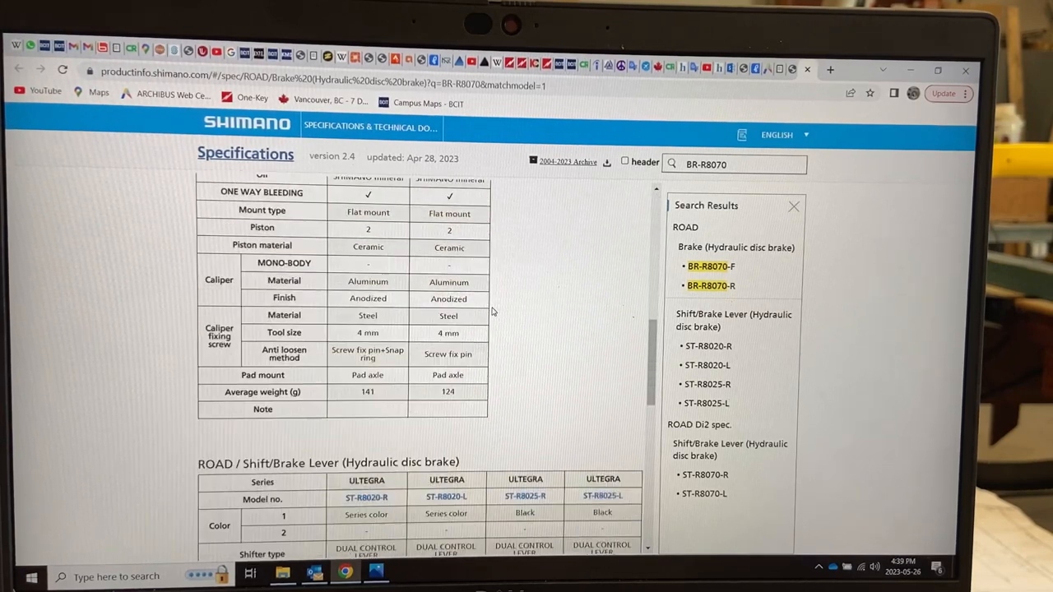
pyautogui.scroll(3)
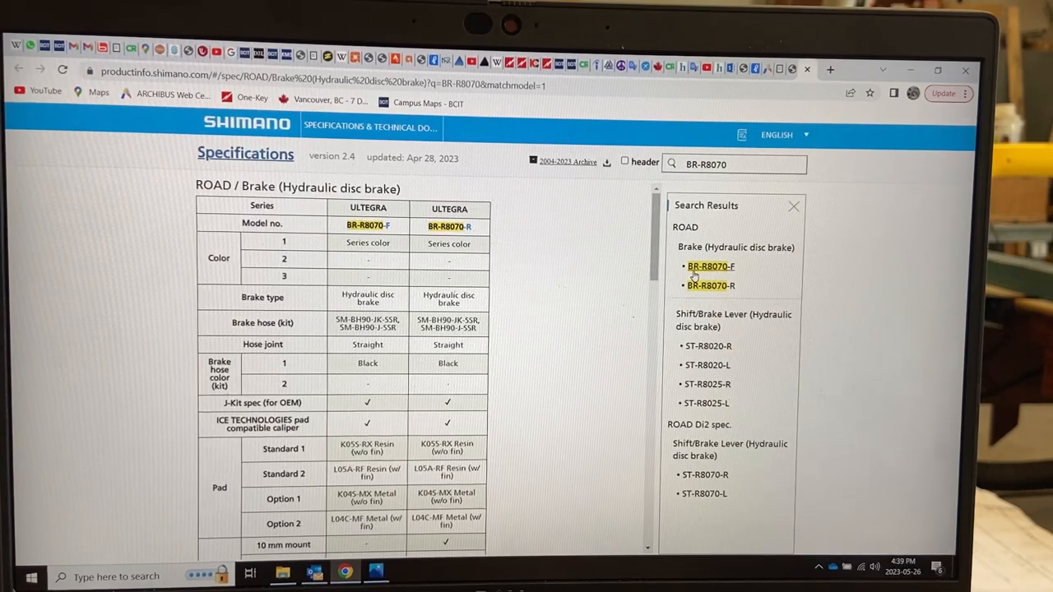
pyautogui.scroll(-3)
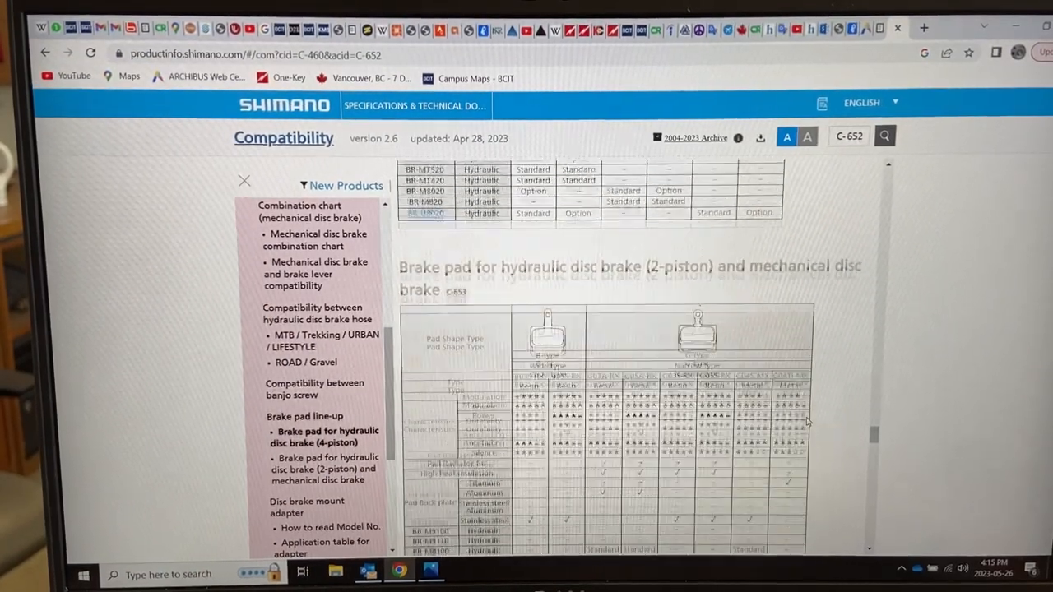
# - Scroll the 2-piston brake pad chart down to the J-type and L-type pad table
pyautogui.scroll(-3)
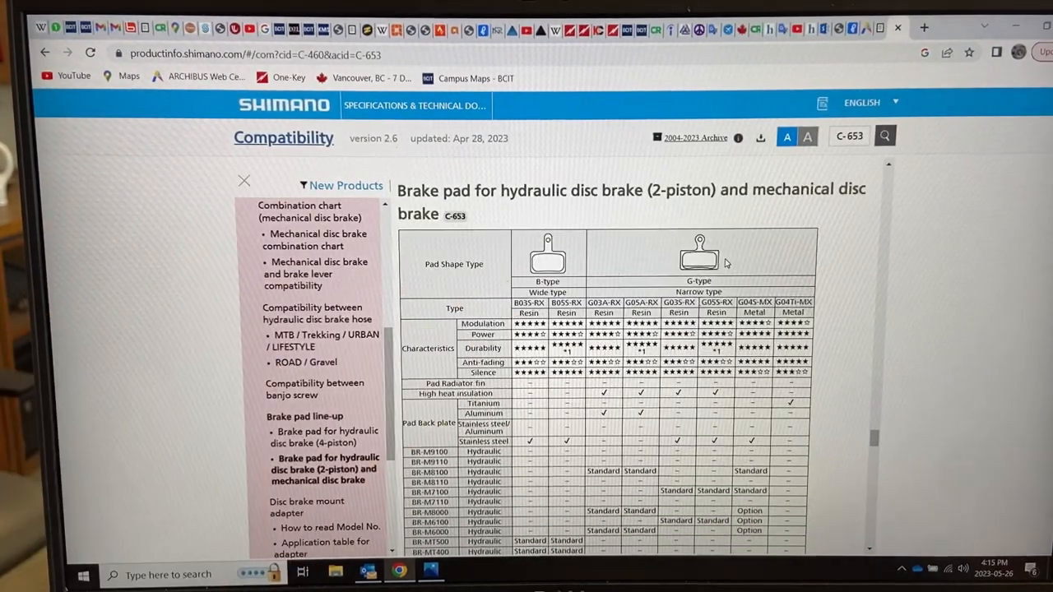
pyautogui.scroll(-3)
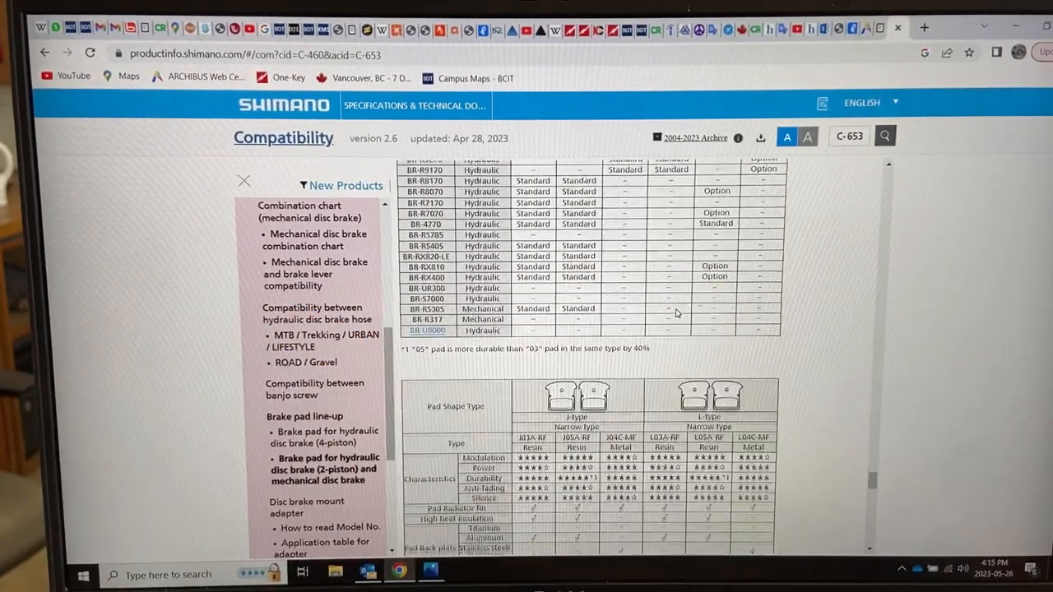
pyautogui.scroll(-3)
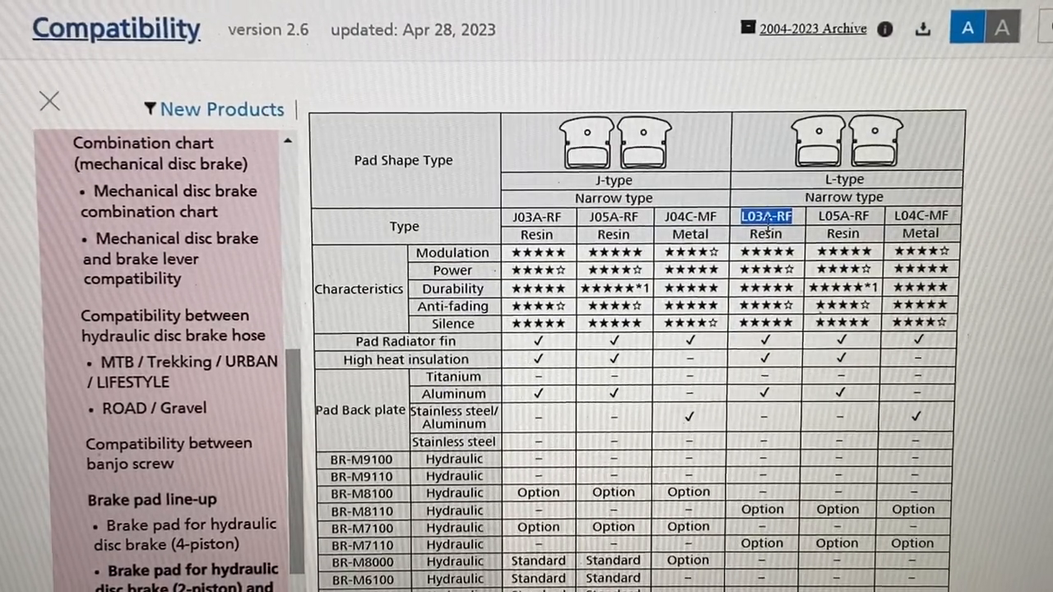
pyautogui.moveTo(796, 240)
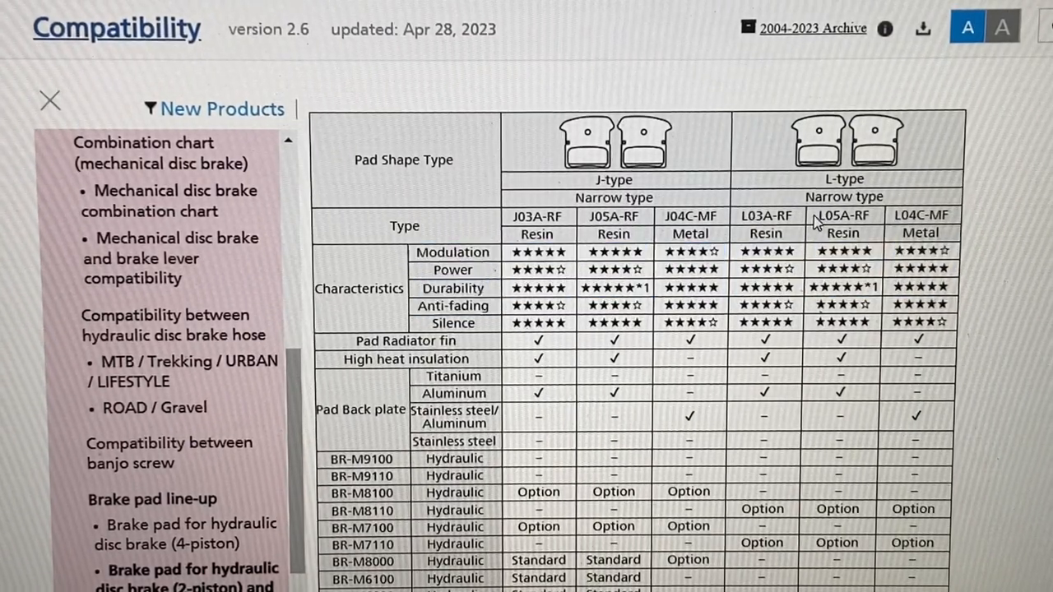
# - Highlight the L03A-RF pad entry in the Type row of the L-type table
pyautogui.doubleClick(842, 215)
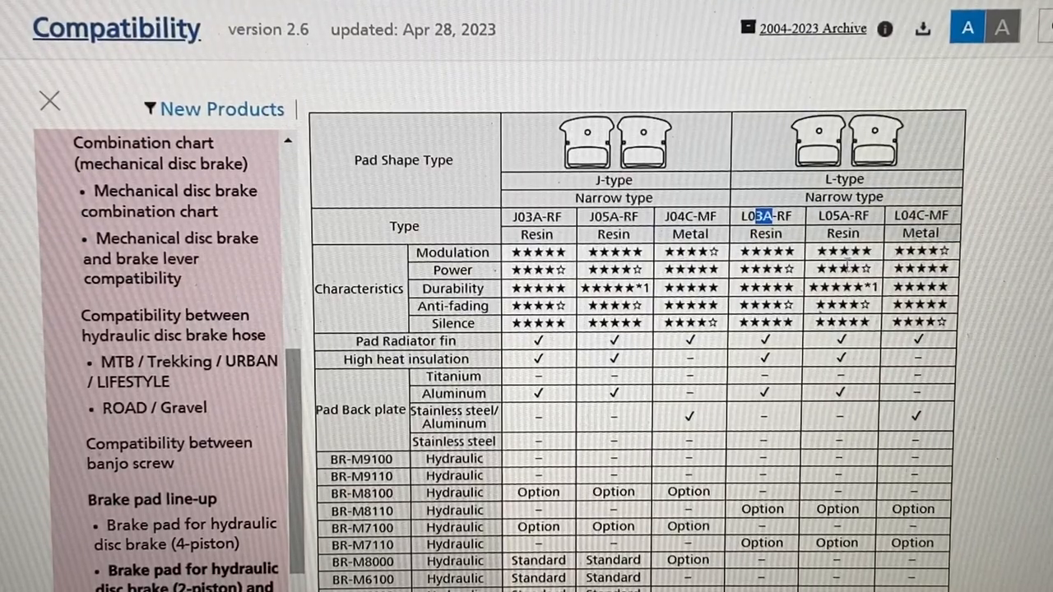
pyautogui.moveTo(797, 289)
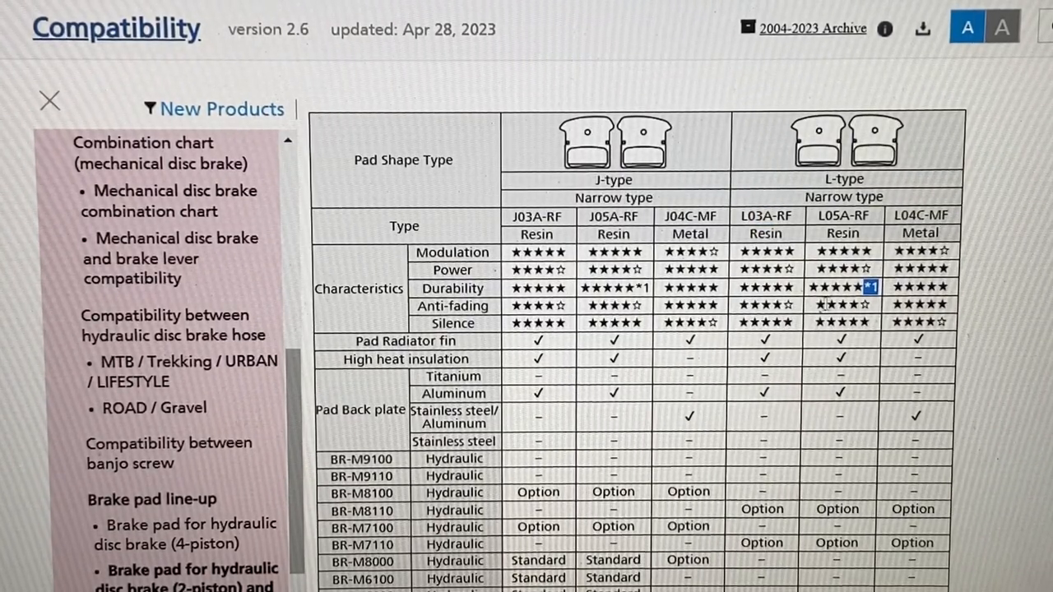
pyautogui.moveTo(816, 337)
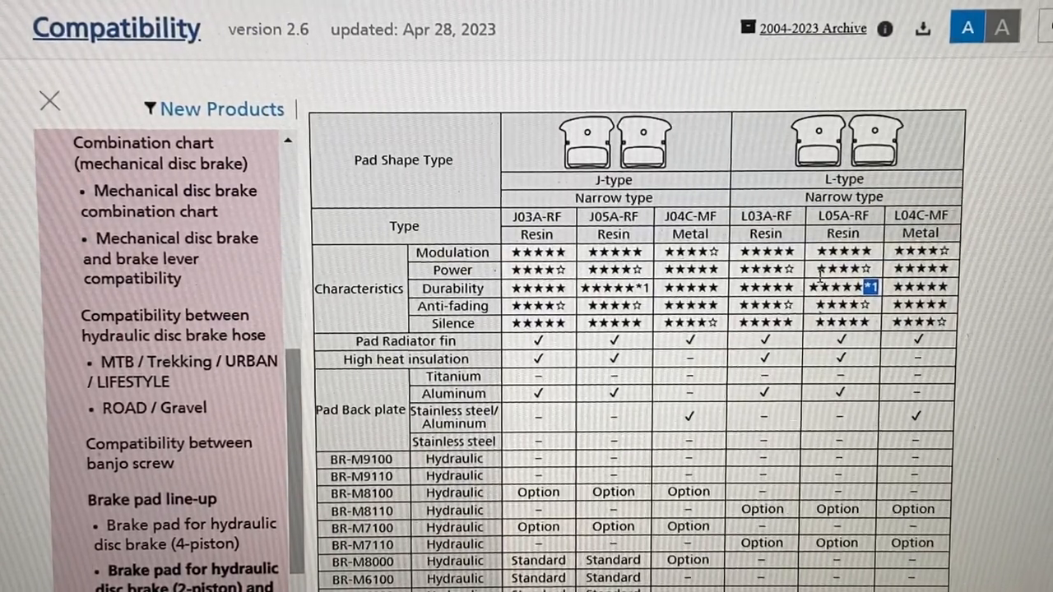
pyautogui.scroll(-3)
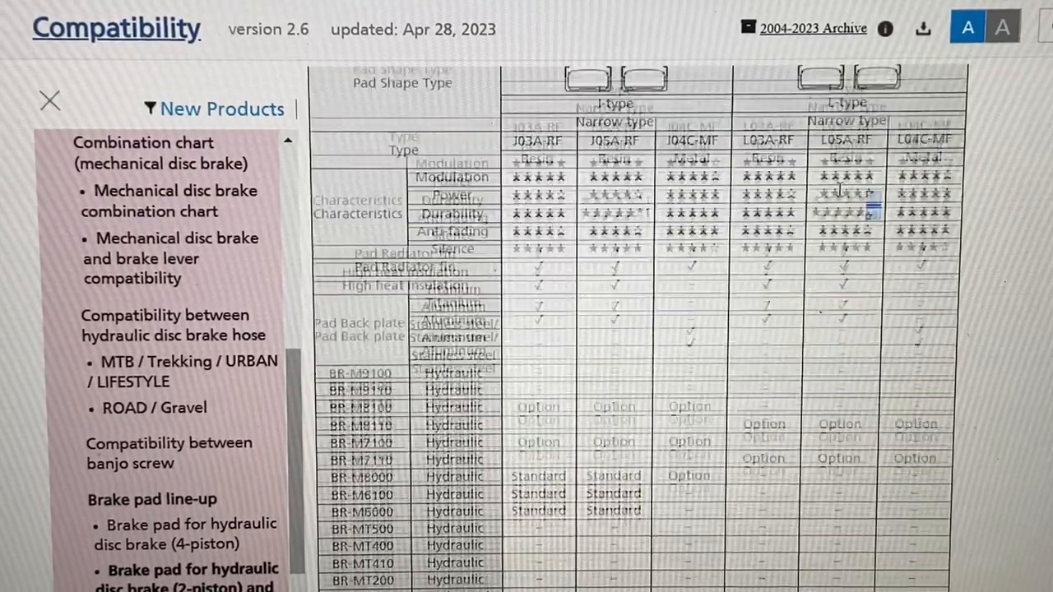
pyautogui.scroll(-3)
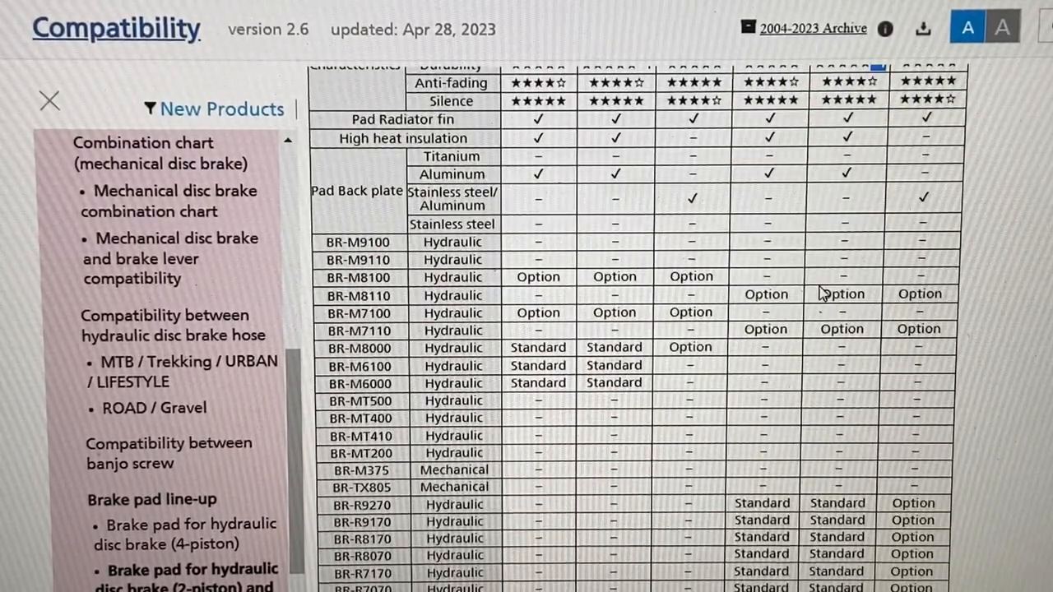
pyautogui.scroll(-3)
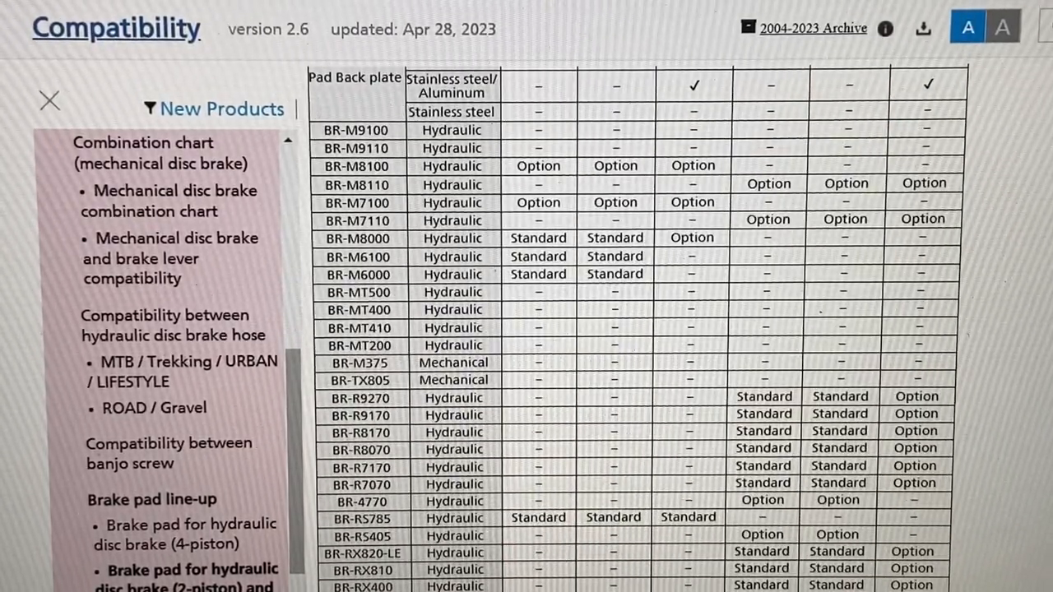
pyautogui.scroll(-3)
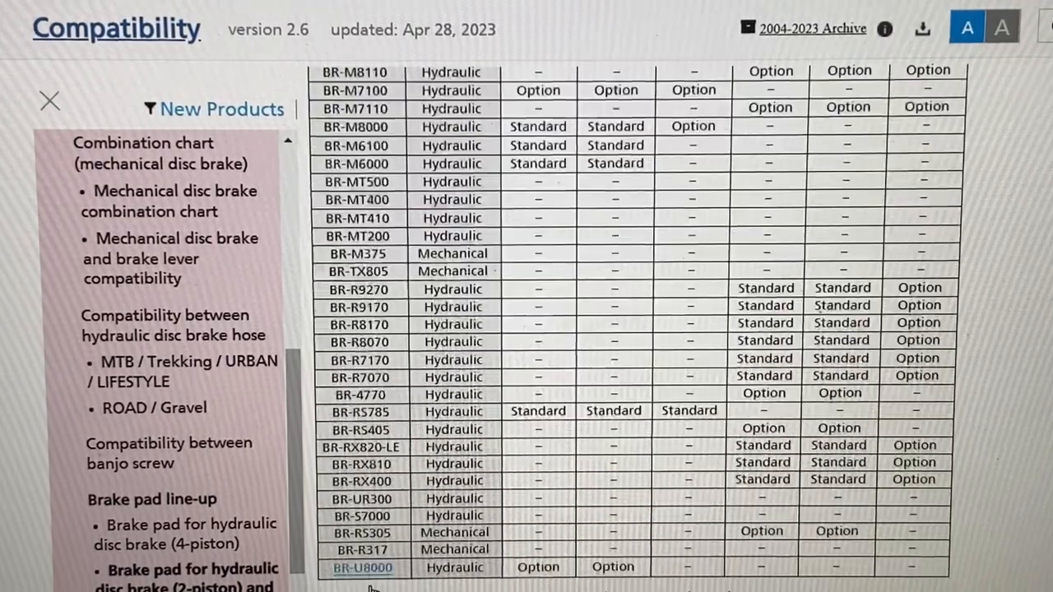
pyautogui.moveTo(354, 349)
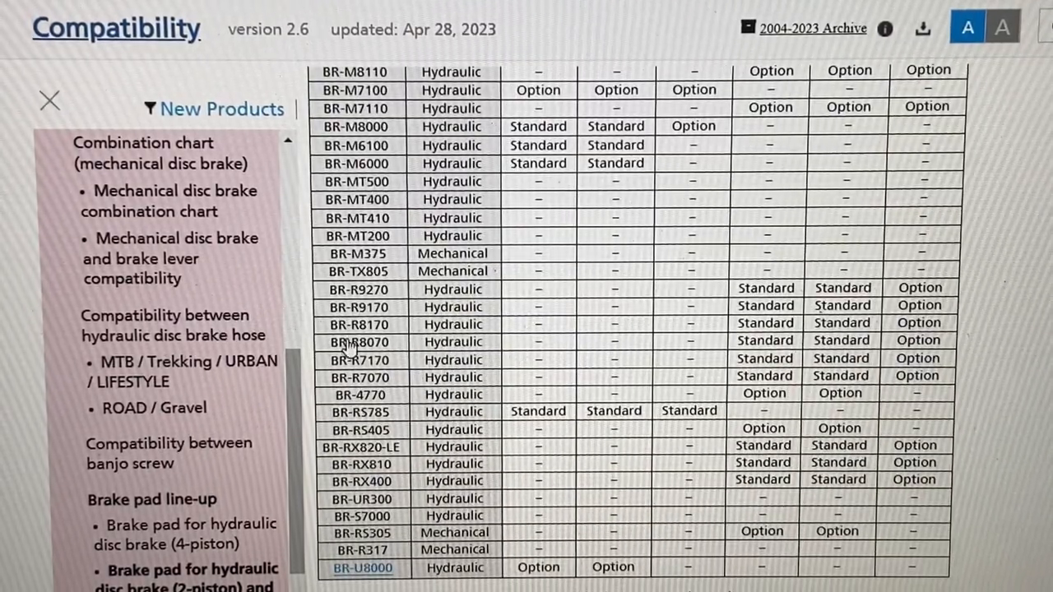
pyautogui.doubleClick(359, 340)
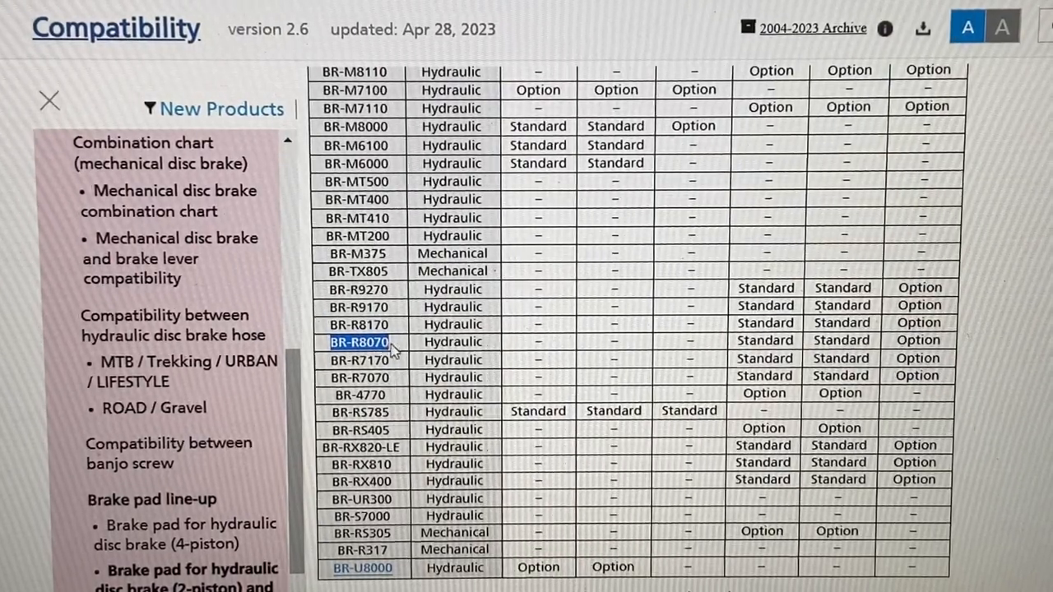
pyautogui.moveTo(802, 355)
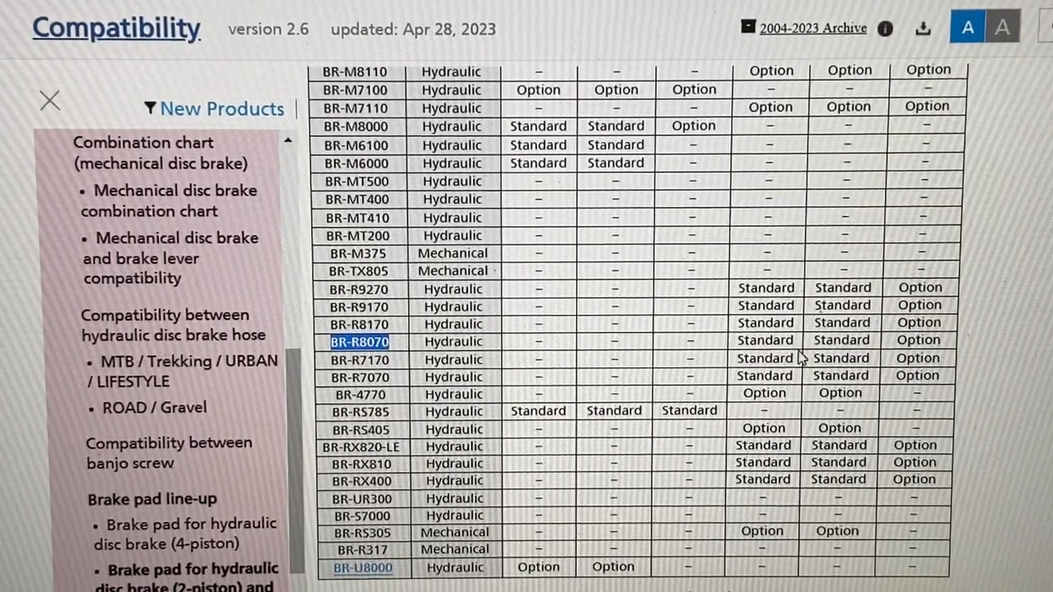
pyautogui.moveTo(810, 346)
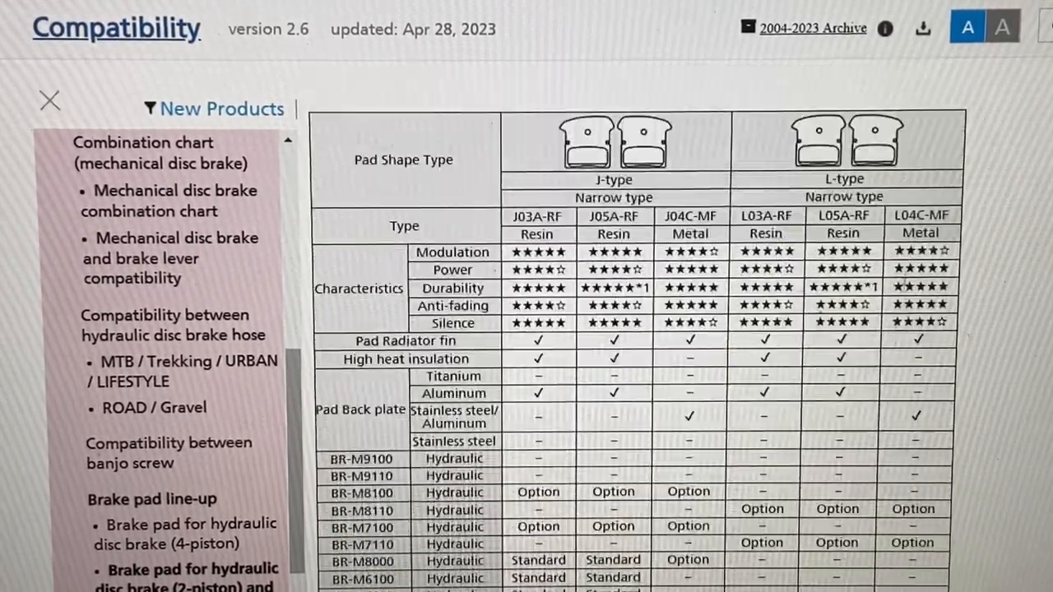
pyautogui.moveTo(869, 246)
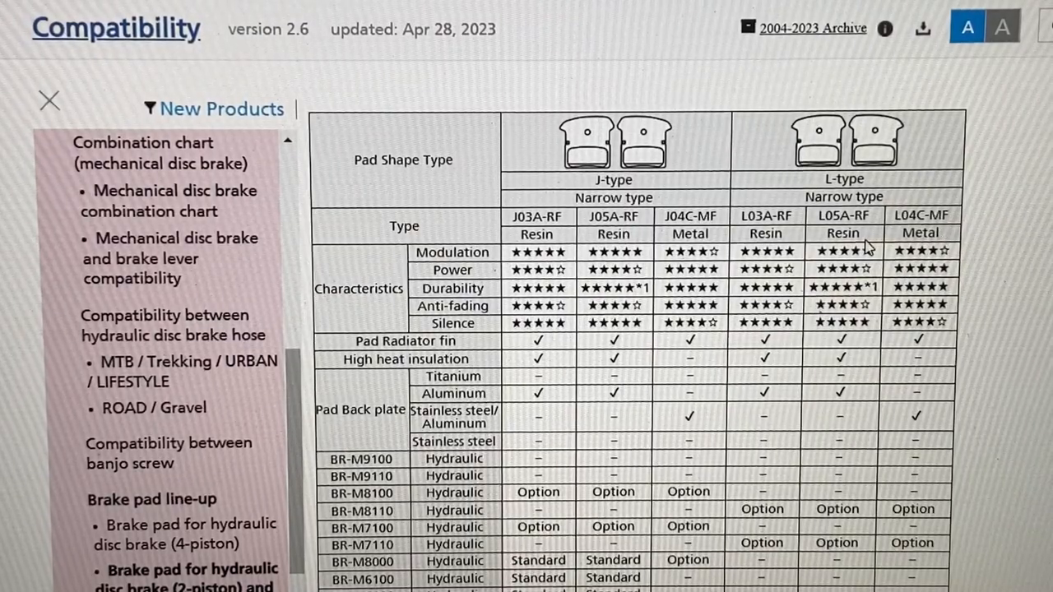
pyautogui.moveTo(931, 237)
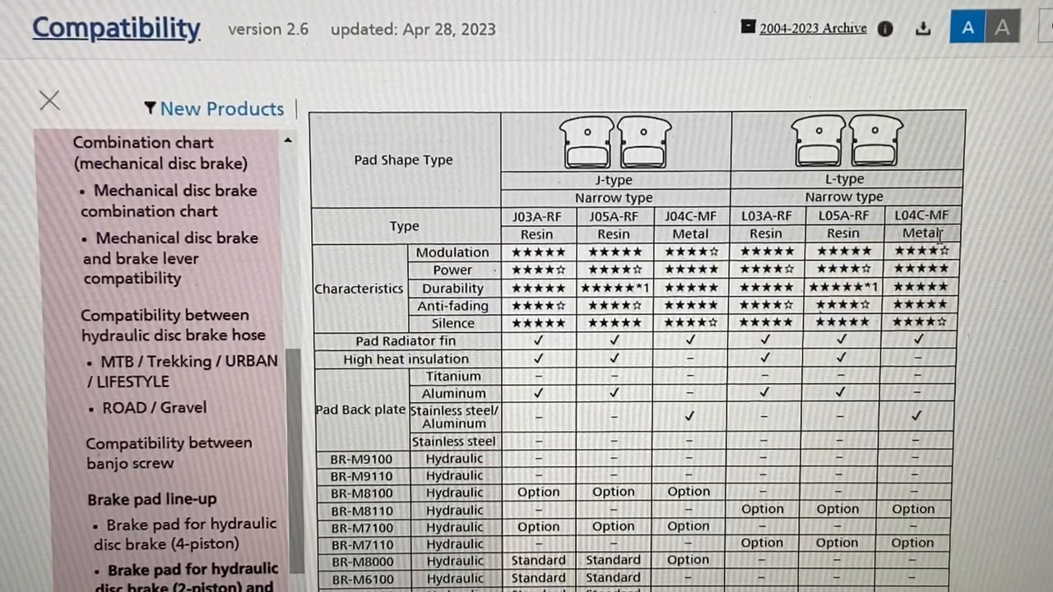
pyautogui.moveTo(895, 336)
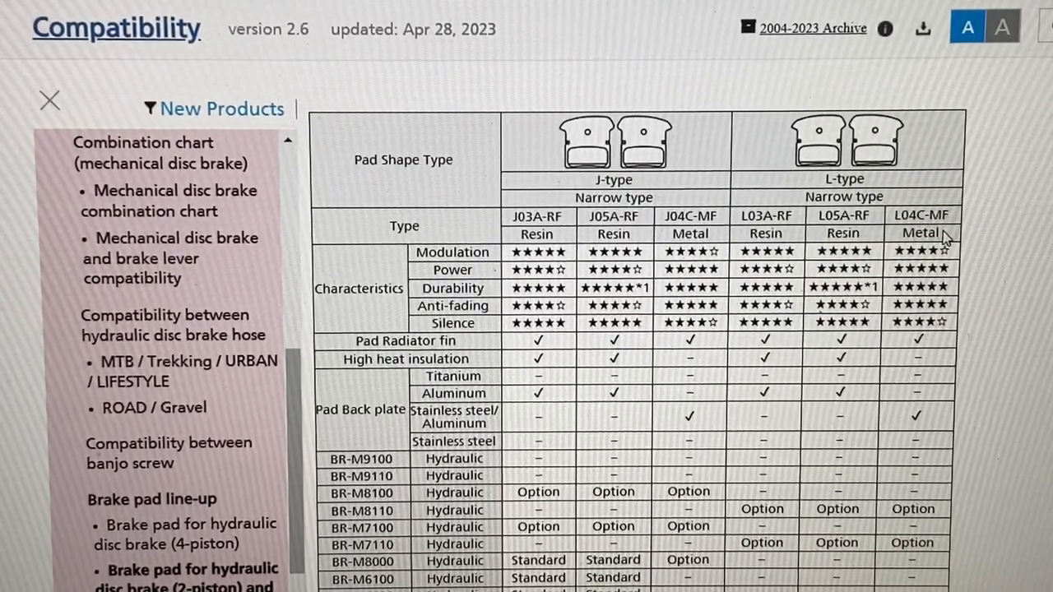
pyautogui.doubleClick(918, 234)
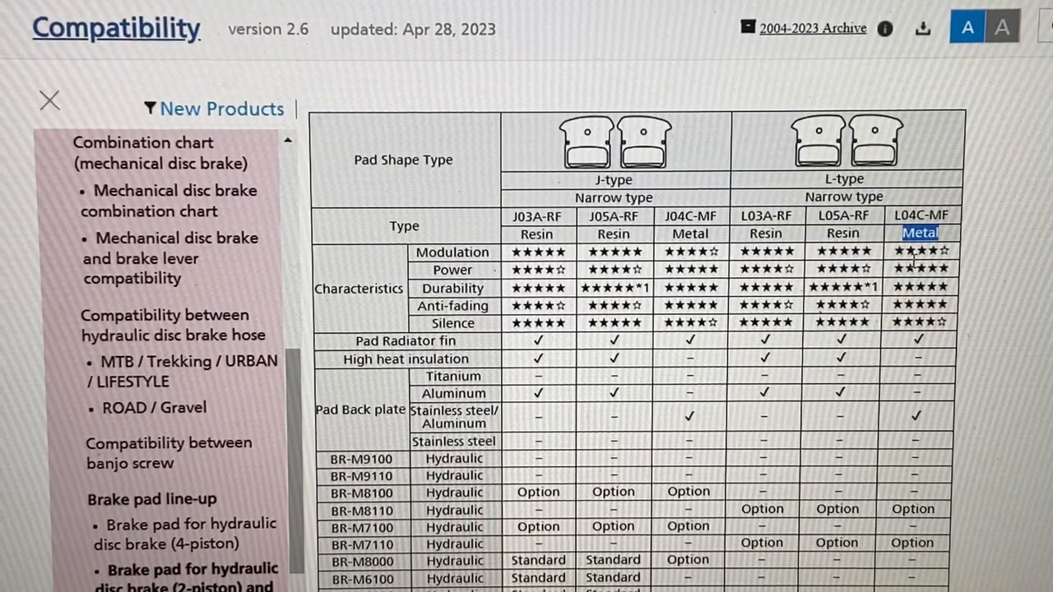
pyautogui.moveTo(917, 356)
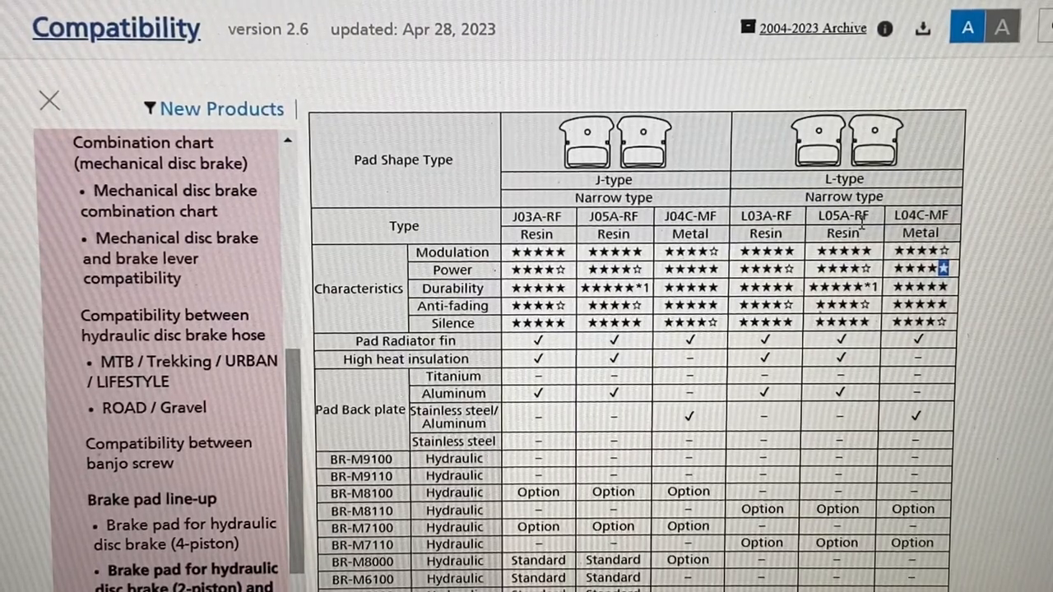
pyautogui.doubleClick(767, 214)
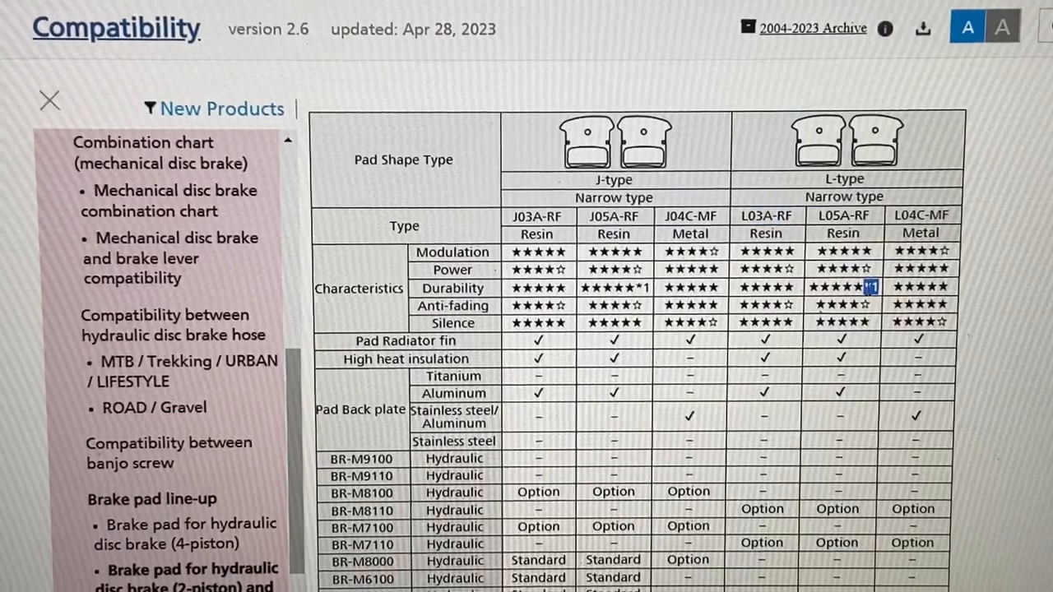
# - Scroll to the chart footnote and highlight the note about 05 pad durability
pyautogui.scroll(-3)
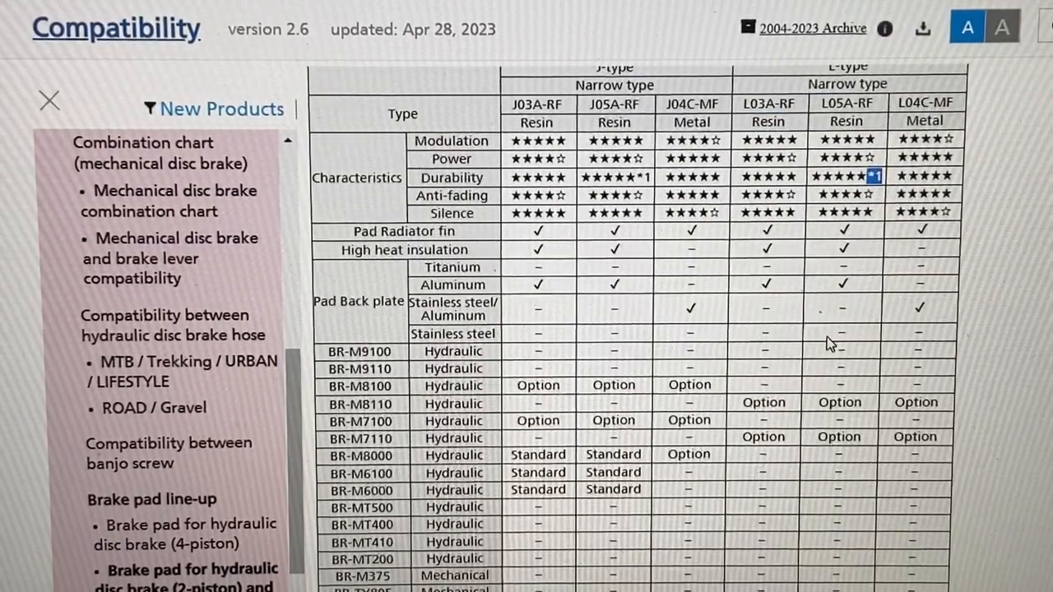
pyautogui.scroll(-3)
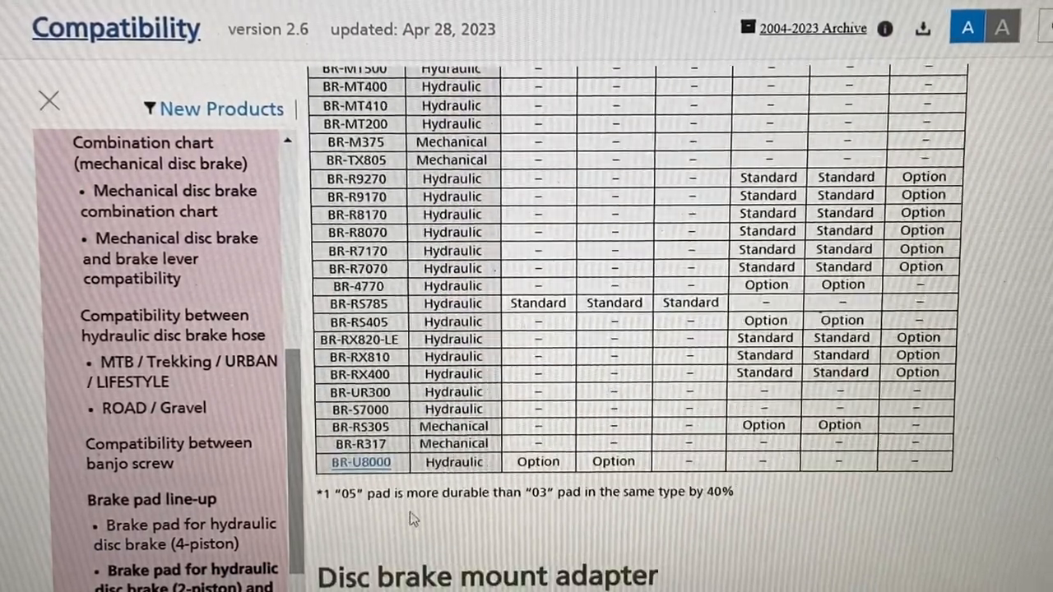
pyautogui.moveTo(316, 492); pyautogui.dragTo(409, 492)
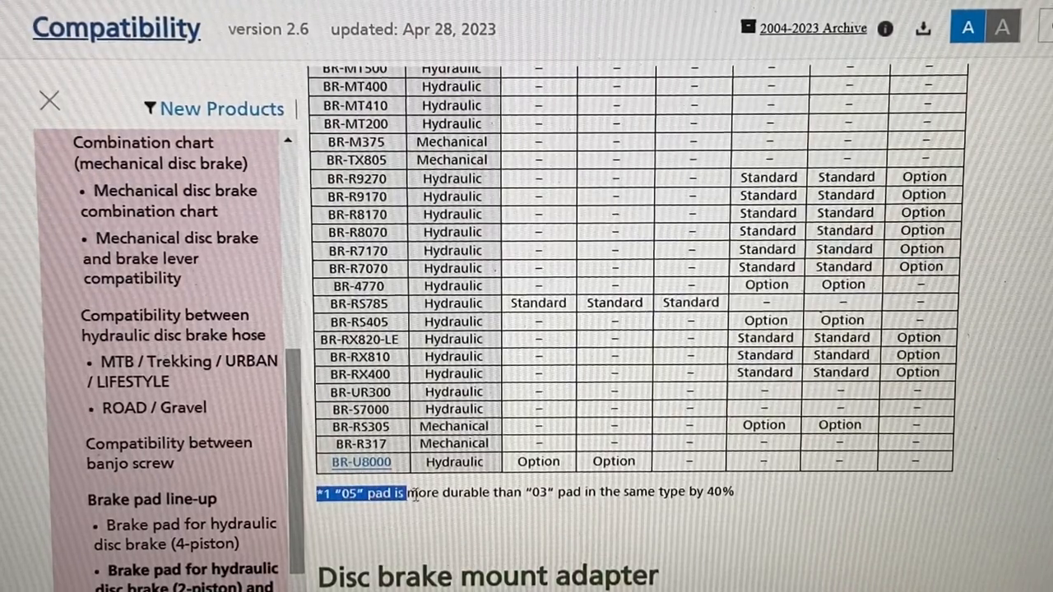
pyautogui.moveTo(403, 492); pyautogui.dragTo(617, 492)
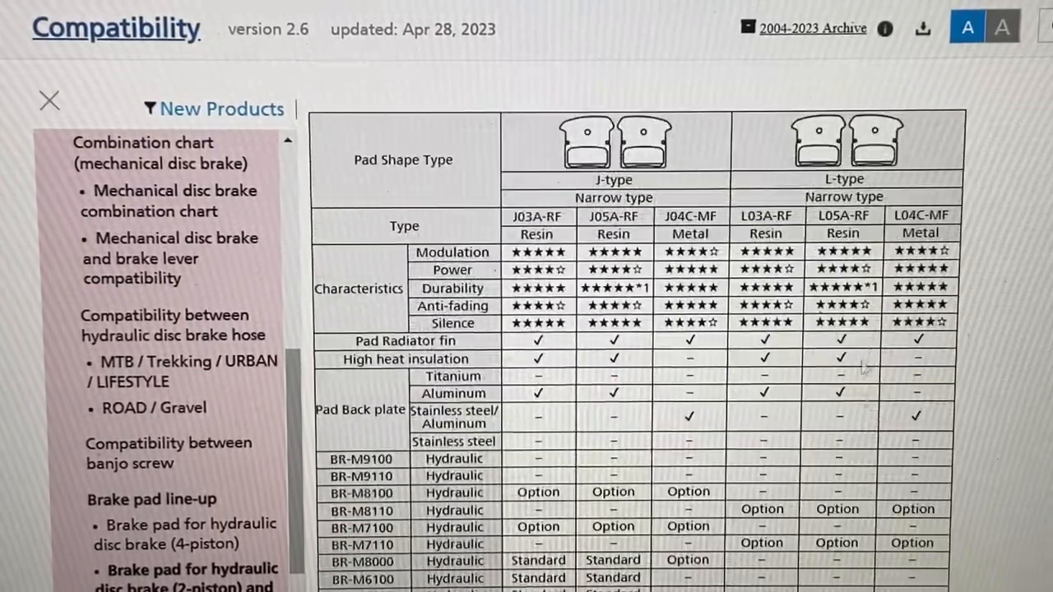
# - Highlight the Durability ratings of L03A-RF and L05A-RF together in the chart
pyautogui.doubleClick(843, 216)
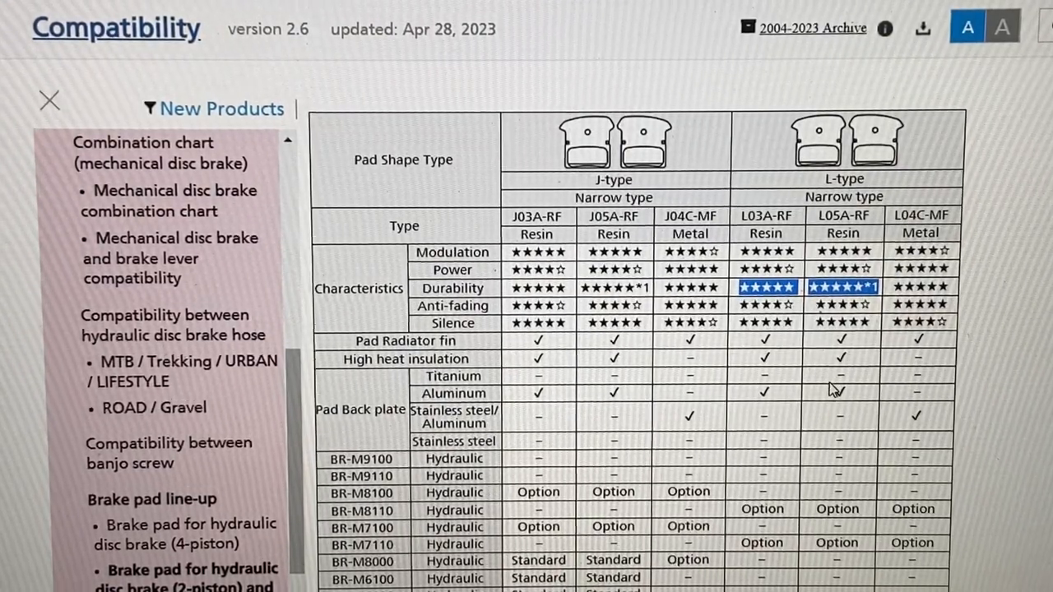
pyautogui.scroll(-3)
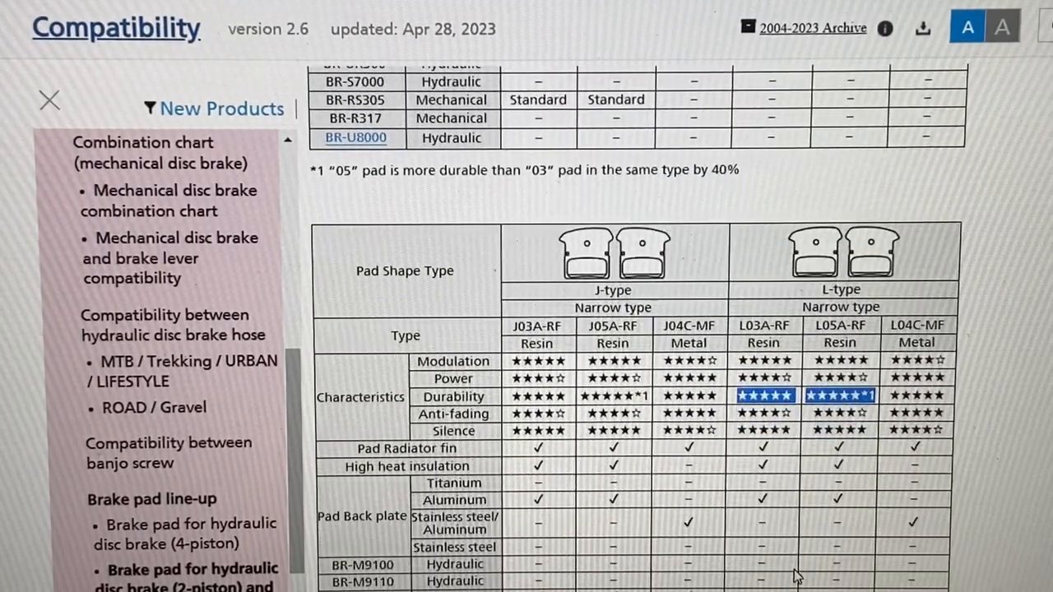
pyautogui.scroll(-3)
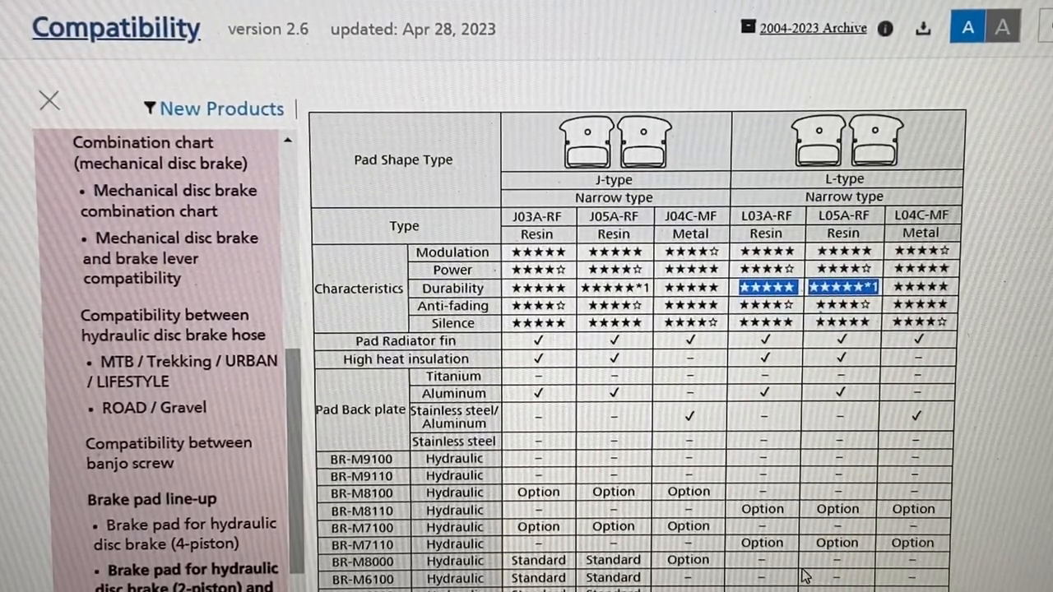